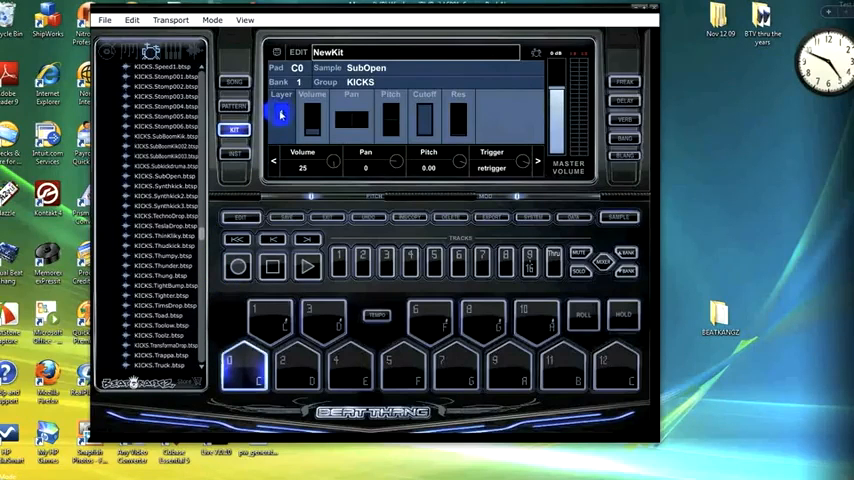
# Change pad C0's Layer field from 1 to the empty layer 2
pyautogui.click(245, 375)
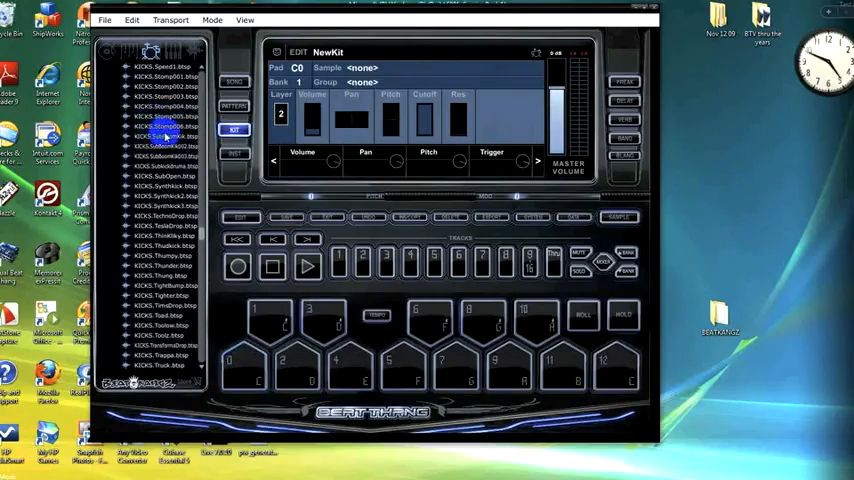
# Assign the KICKS.SubBoomKit sample to layer 2 of pad C0
pyautogui.click(163, 146)
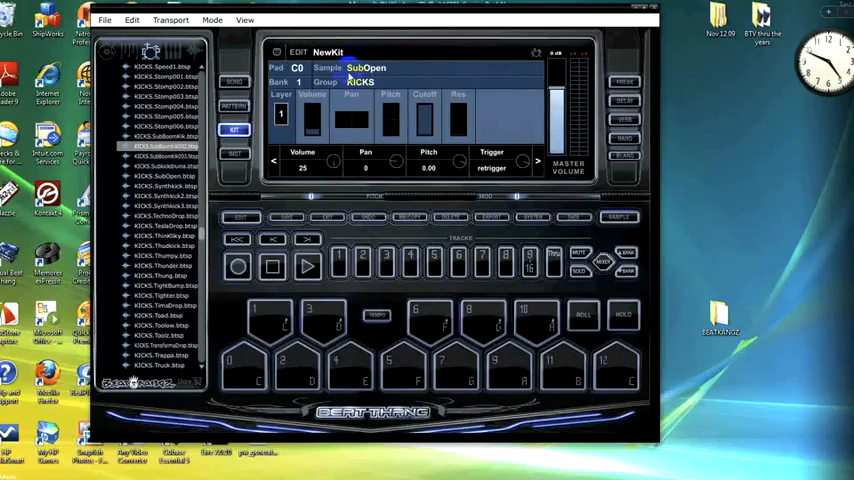
# Return pad C0 to layer 1 showing SubOpen and play the layered kick
pyautogui.click(245, 365)
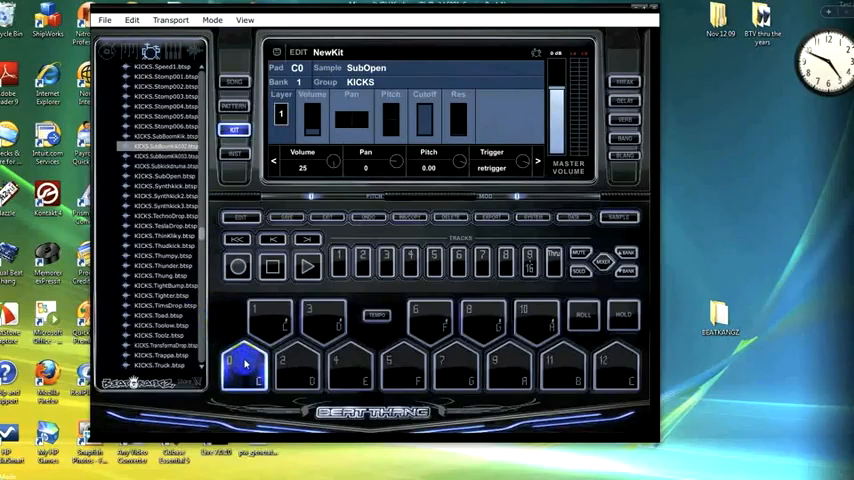
pyautogui.click(245, 365)
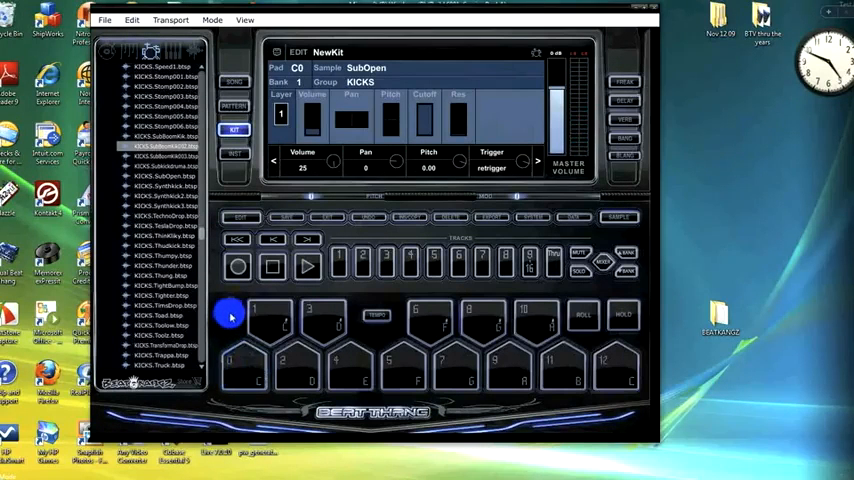
# Select pad F0, set its Layer to 16, and play the pad
pyautogui.click(322, 320)
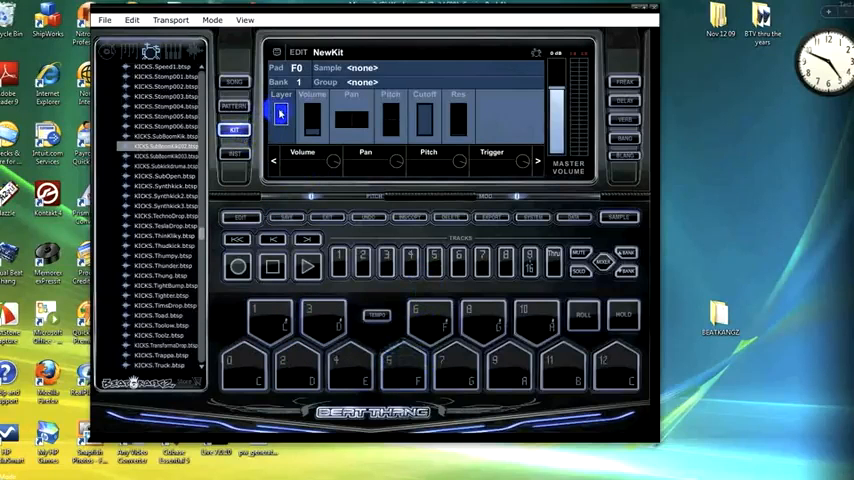
pyautogui.click(389, 370)
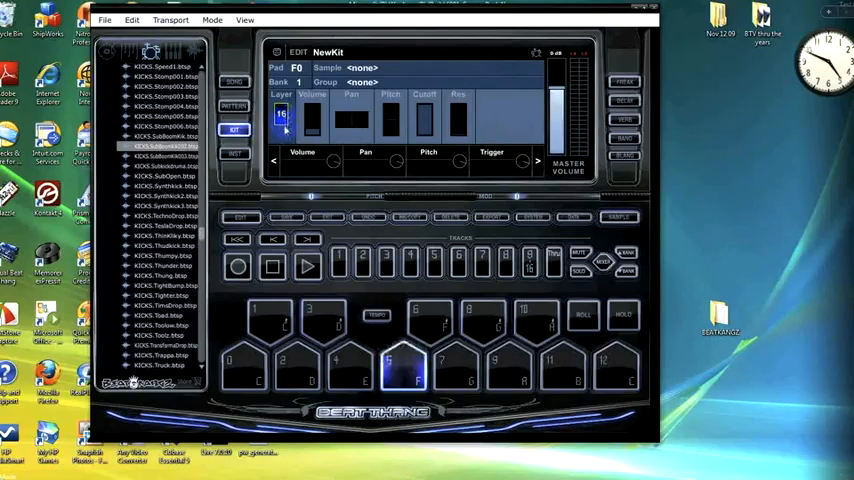
pyautogui.click(422, 335)
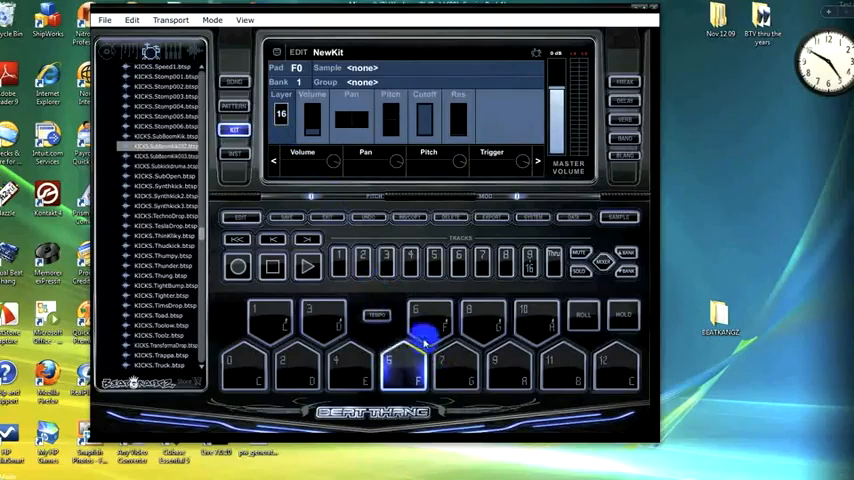